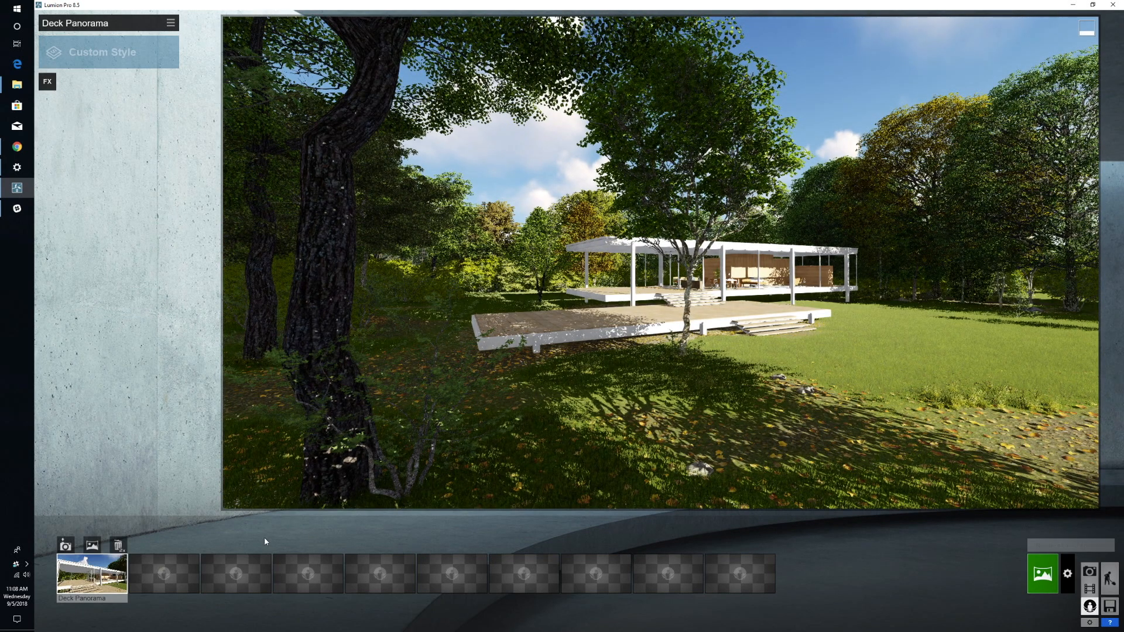
mouse_move(146, 546)
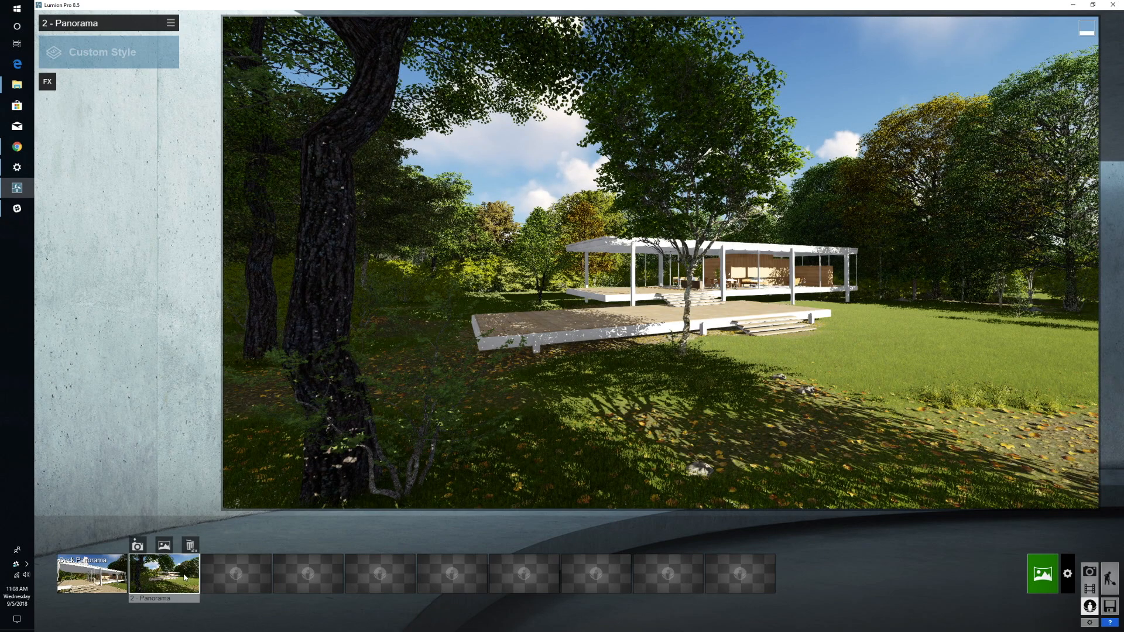
mouse_move(362, 547)
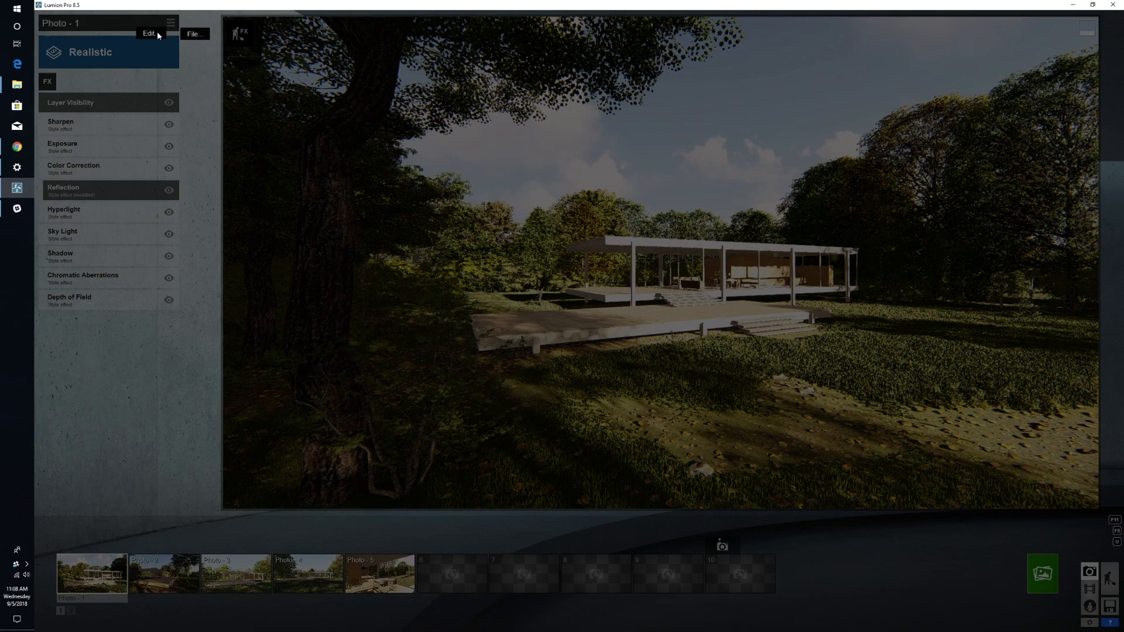
Step: Copy the effects from Photo - 1 and paste them onto the 2 - Panorama clip
click(170, 24)
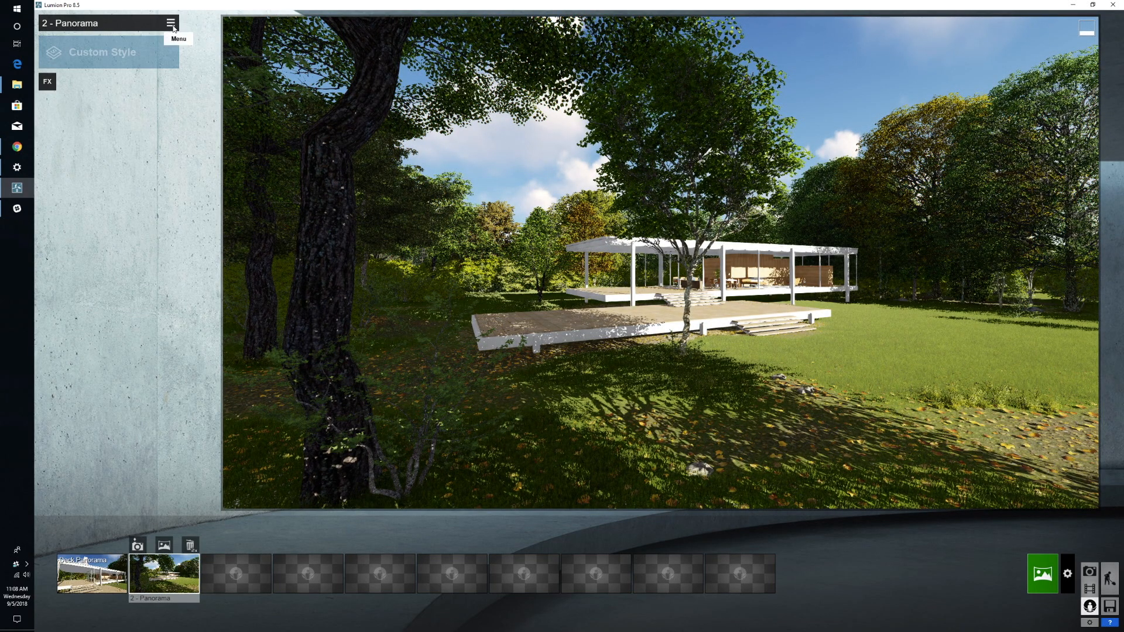
click(170, 22)
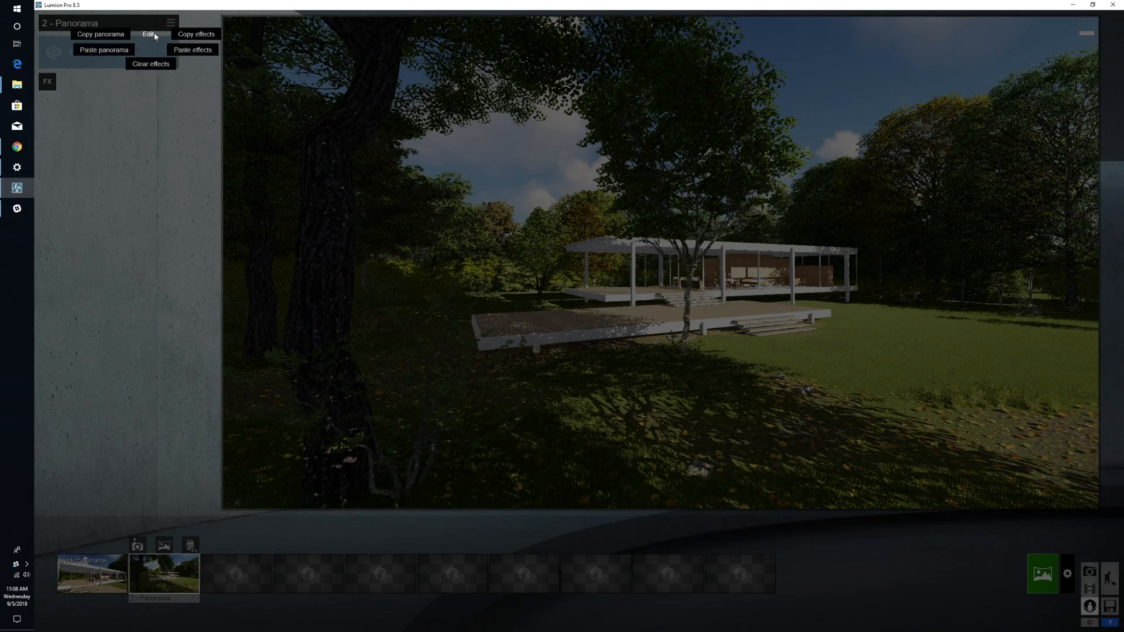
click(149, 34)
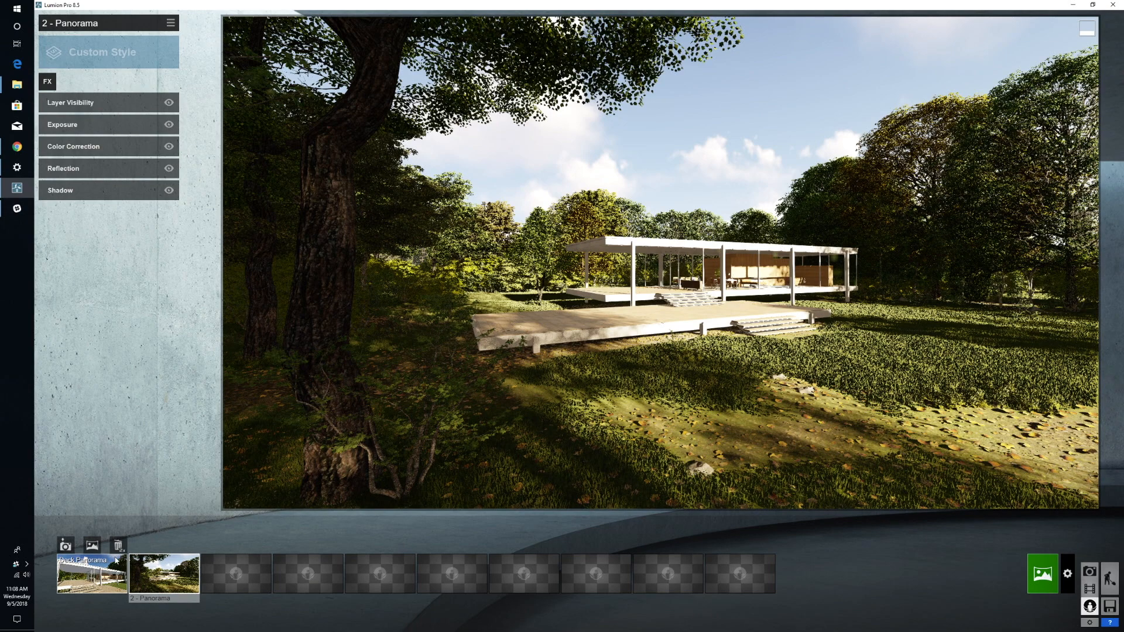
mouse_move(163, 545)
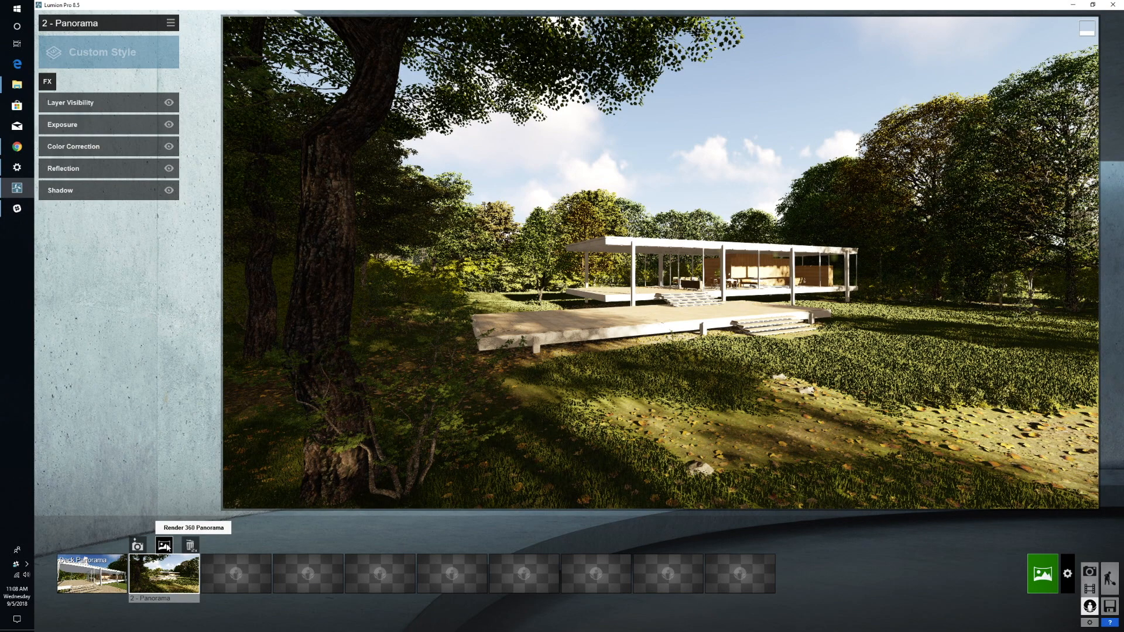
Step: Configure the 360 panorama render as stereoscopic for GearVR / Oculus at the highest quality (1536x1536)
click(164, 545)
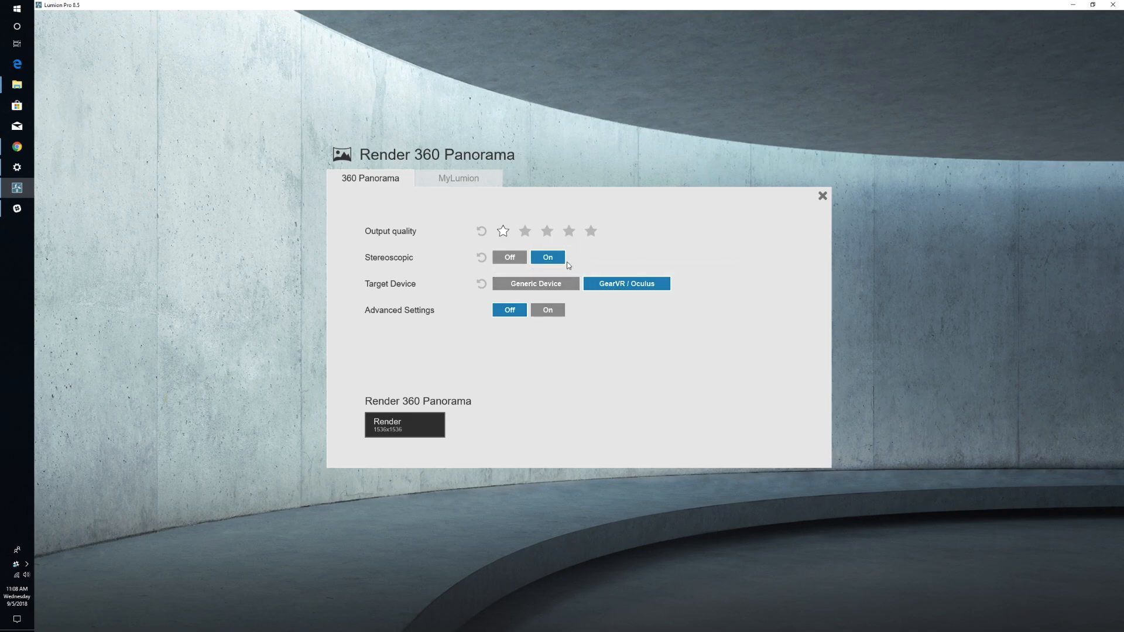
mouse_move(524, 230)
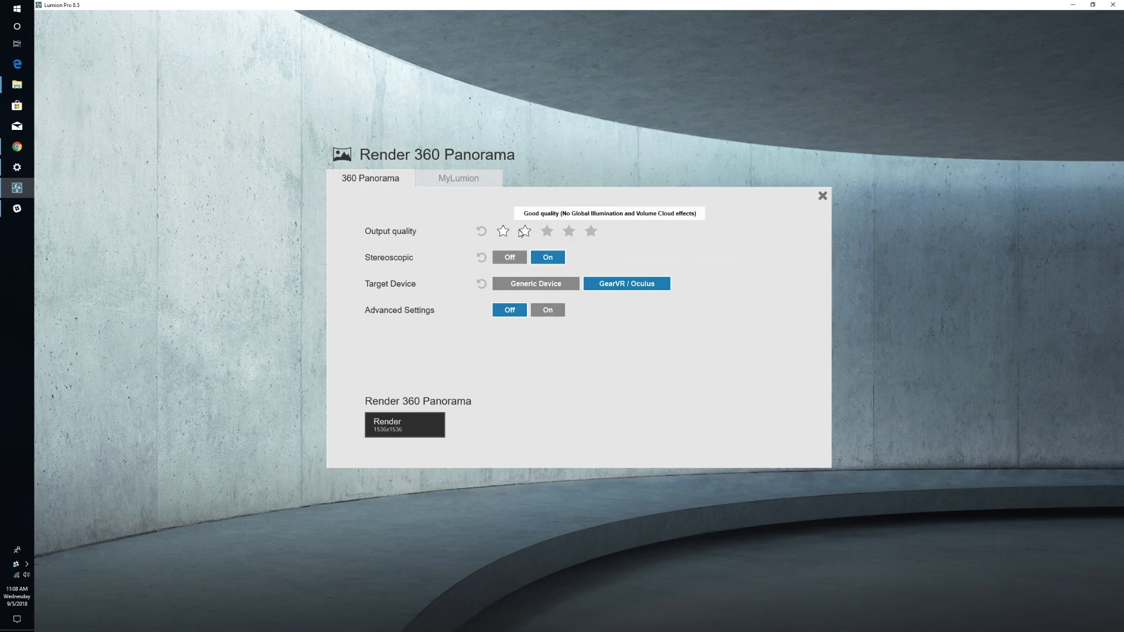
click(547, 231)
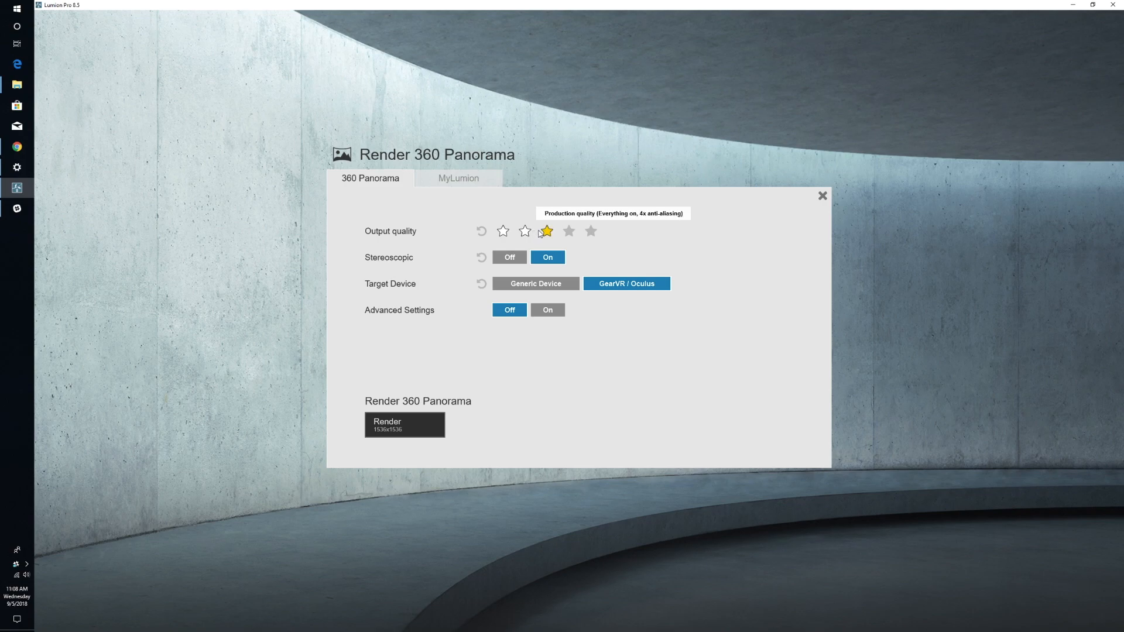
click(590, 231)
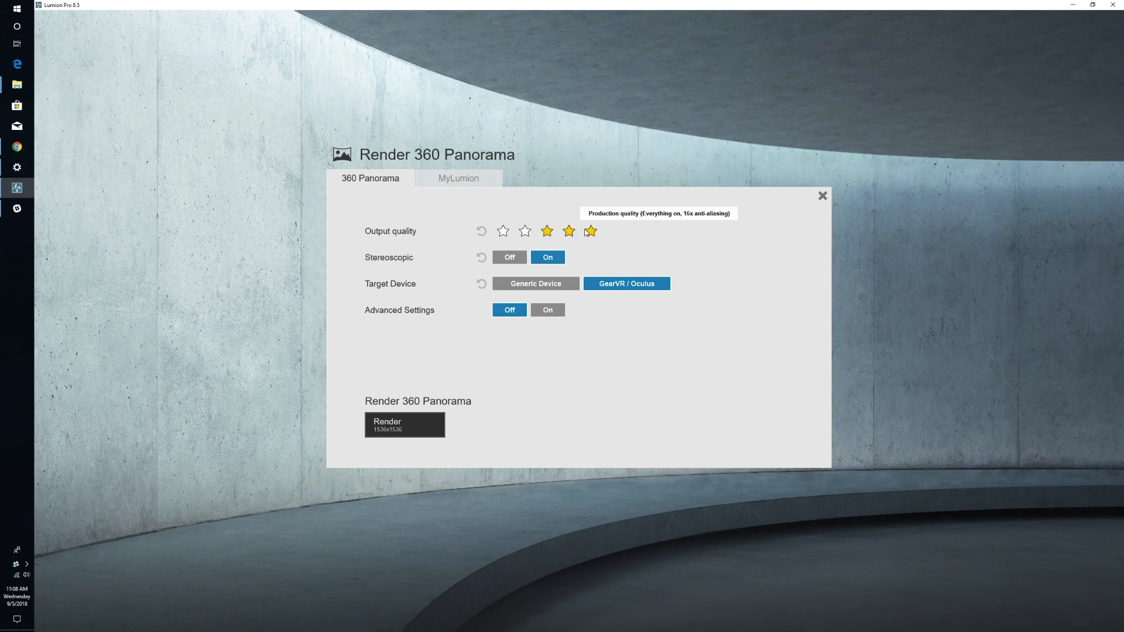
click(503, 230)
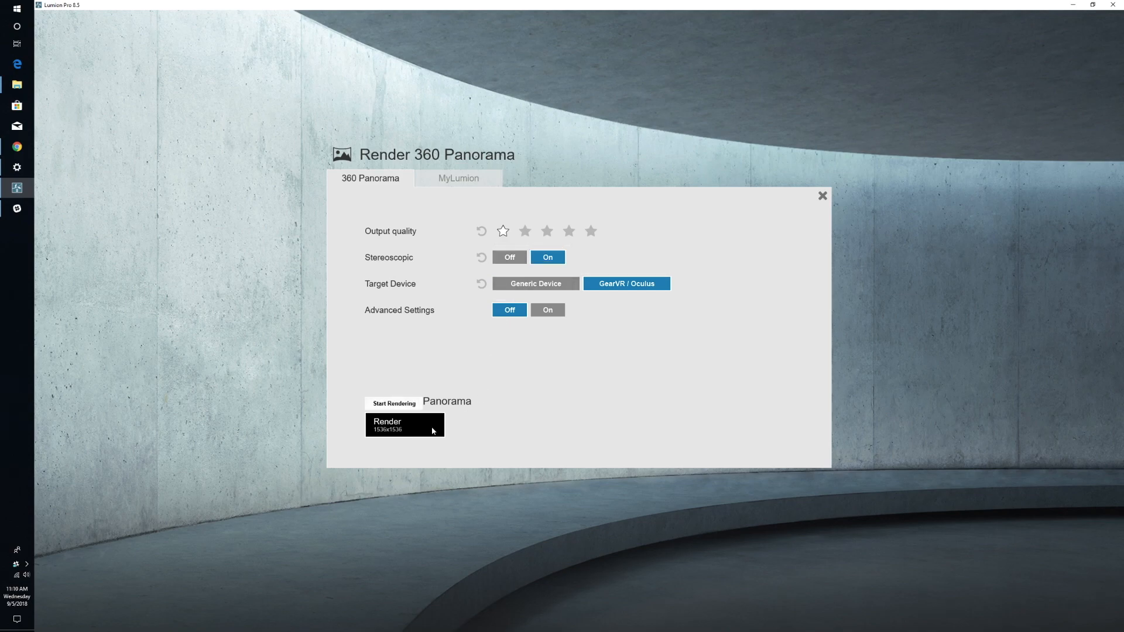
Step: Render 2 - Panorama as a JPG saved into the Lumion 360 Panoramas folder
click(404, 424)
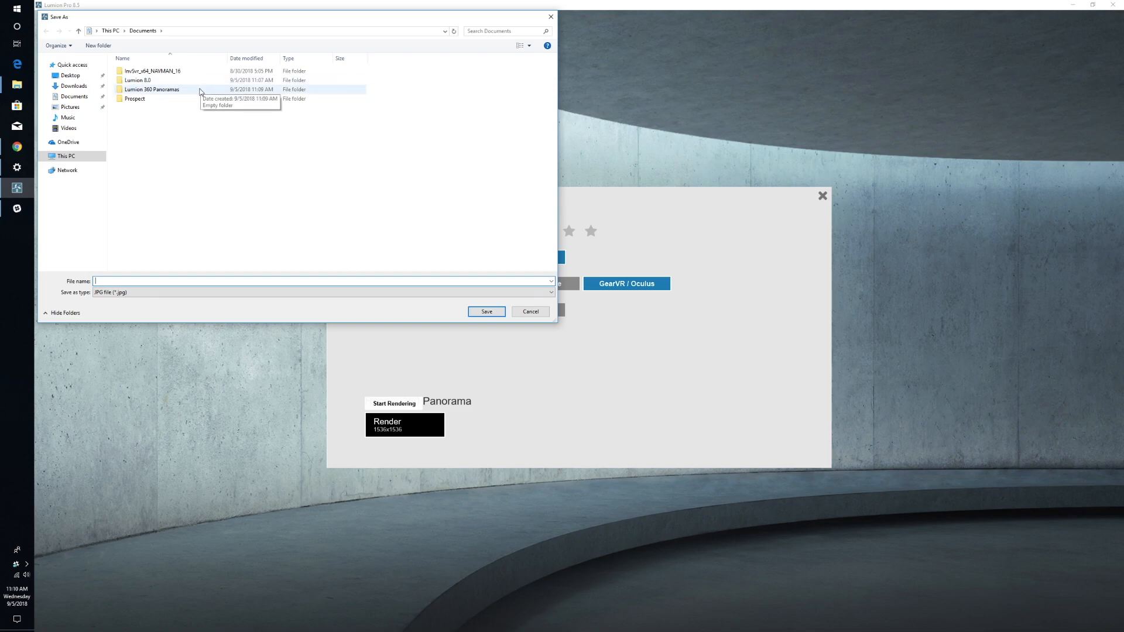
double_click(151, 89)
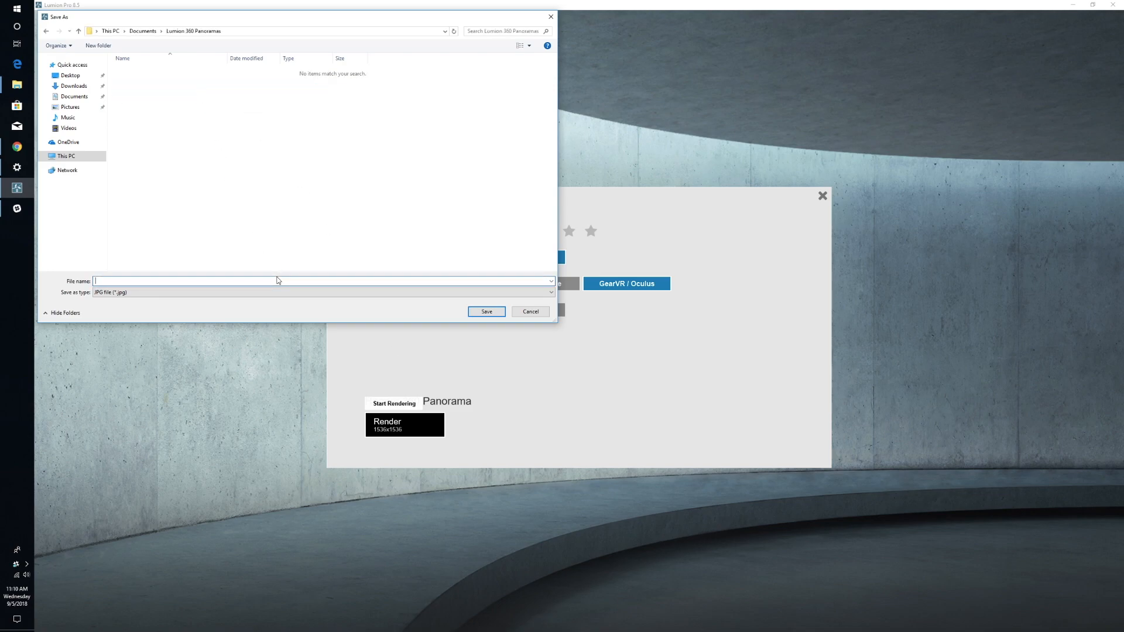
click(485, 311)
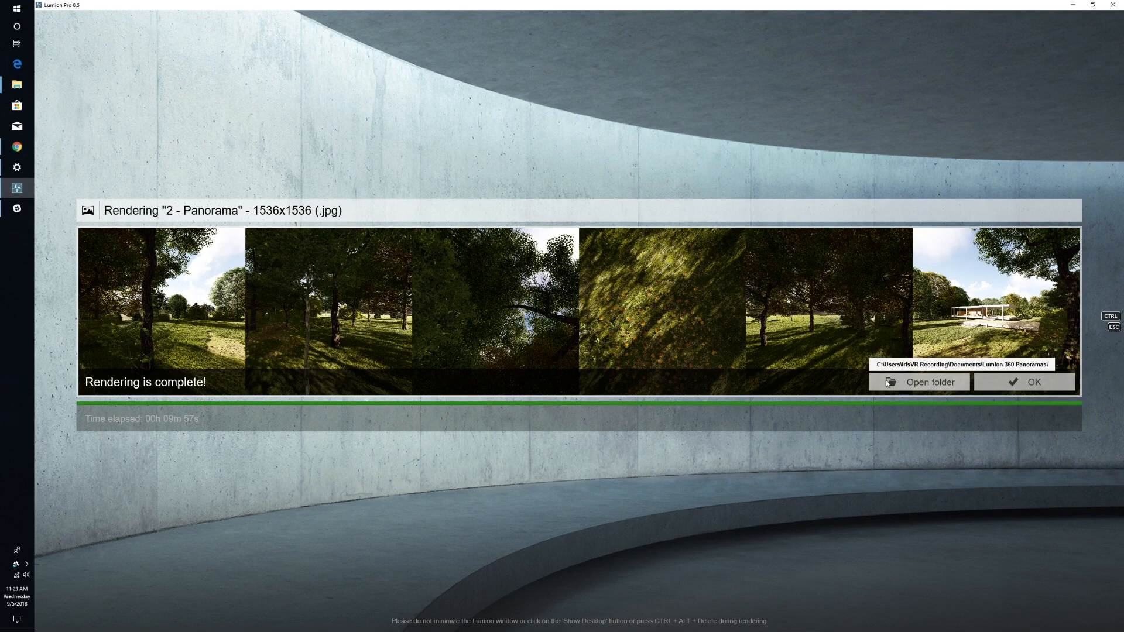
Step: View the rendered panorama JPG from the Lumion 360 Panoramas folder, then switch to Chrome
click(920, 382)
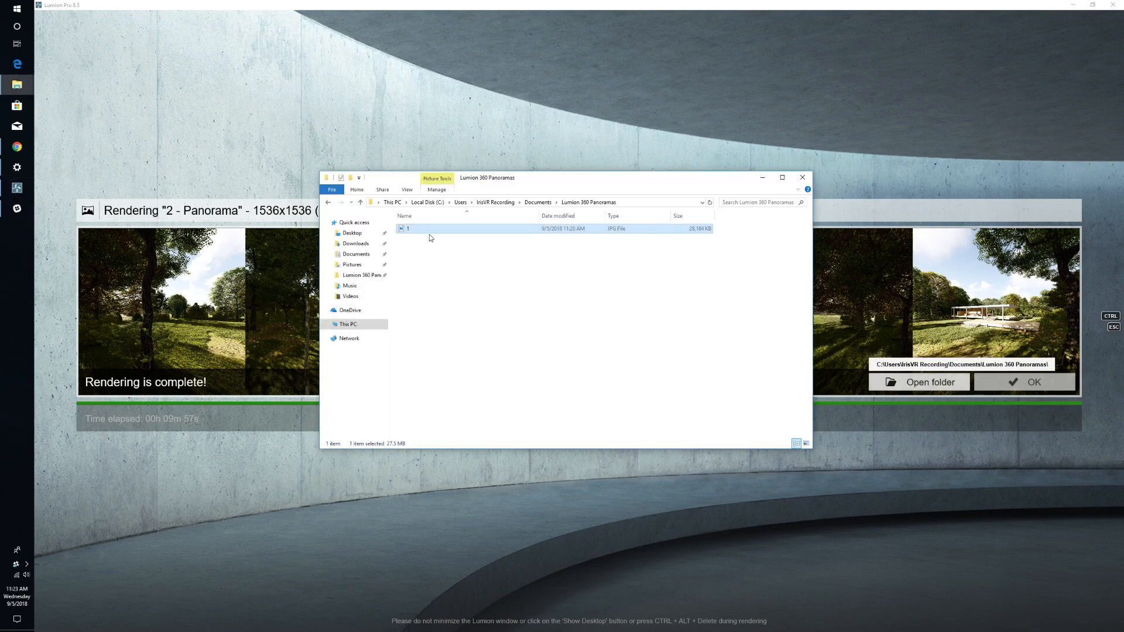
double_click(406, 228)
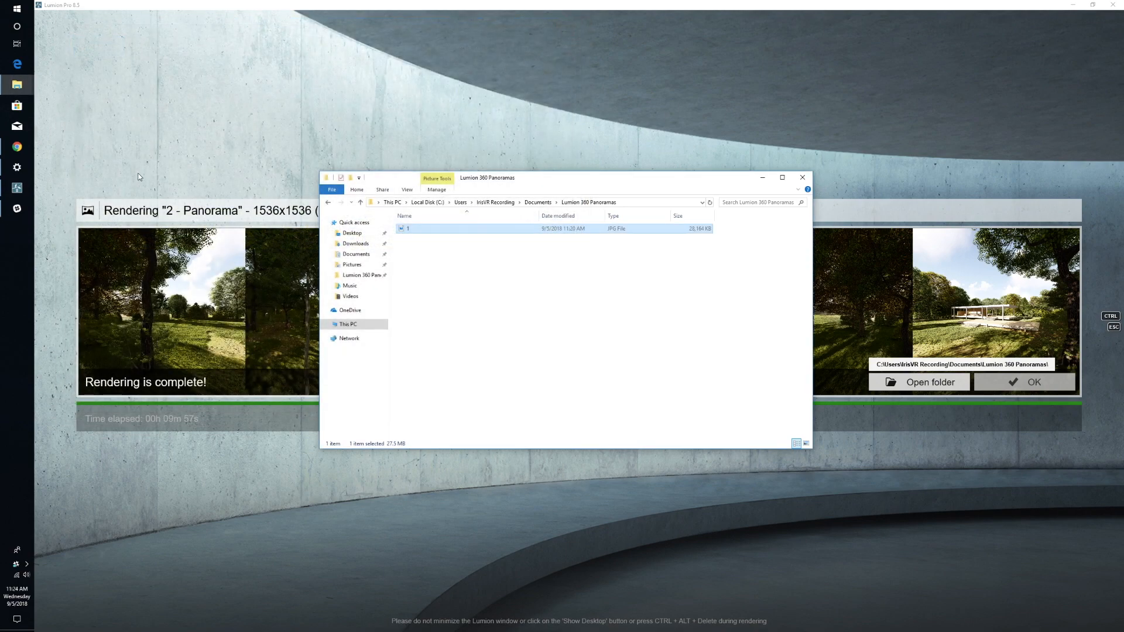
click(18, 148)
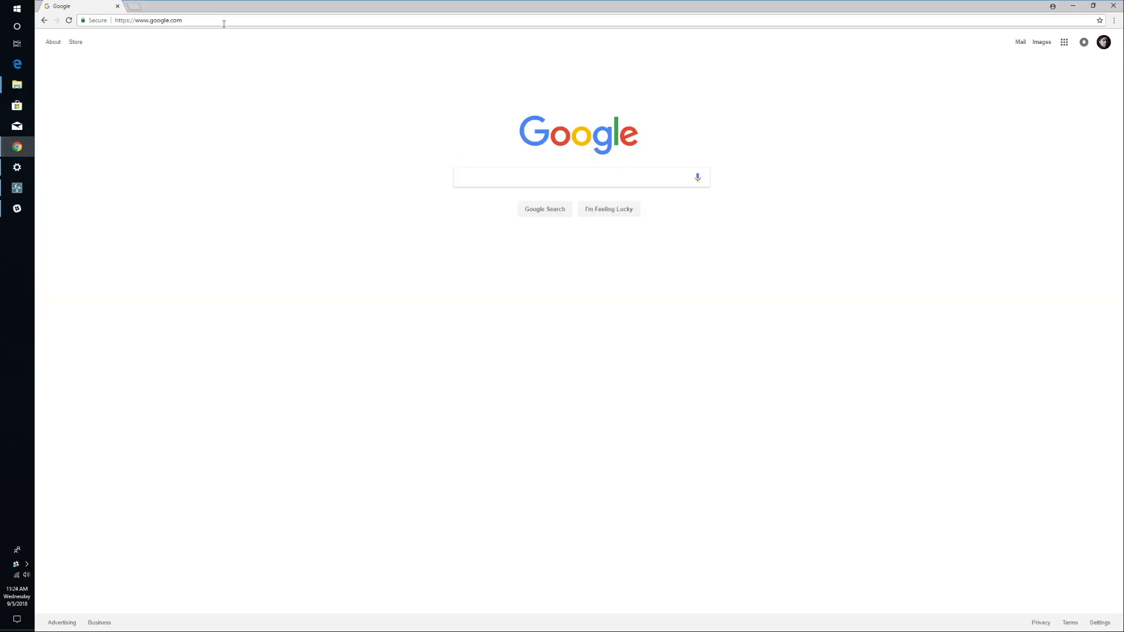
Step: Go to irisvr.com and enter the Scope Library from the account menu
text(irisvr.com)
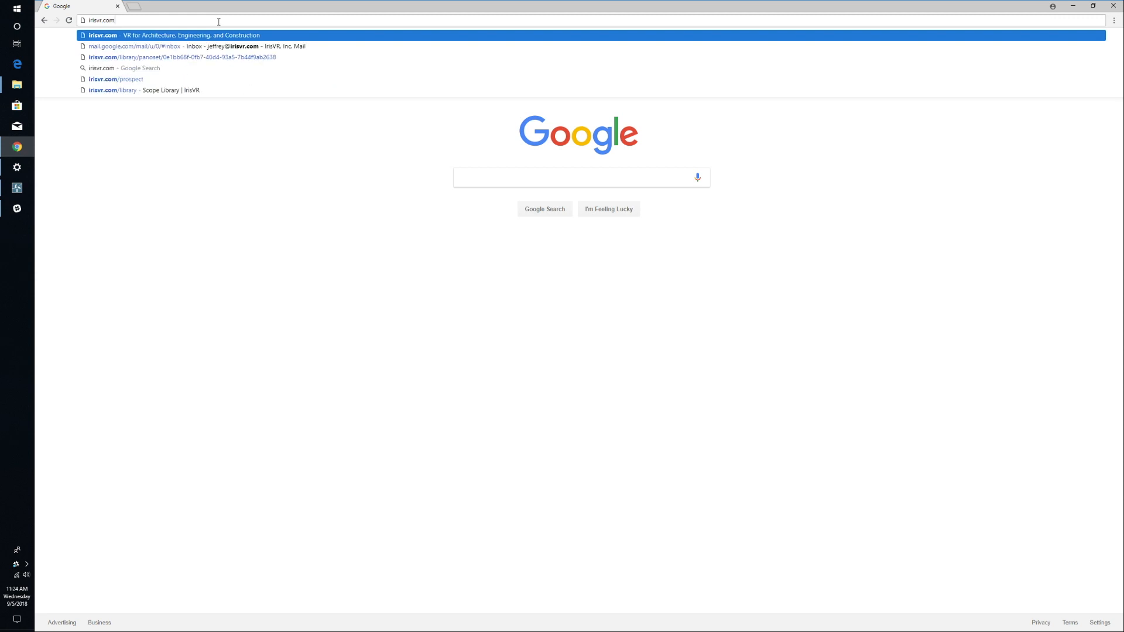
click(103, 35)
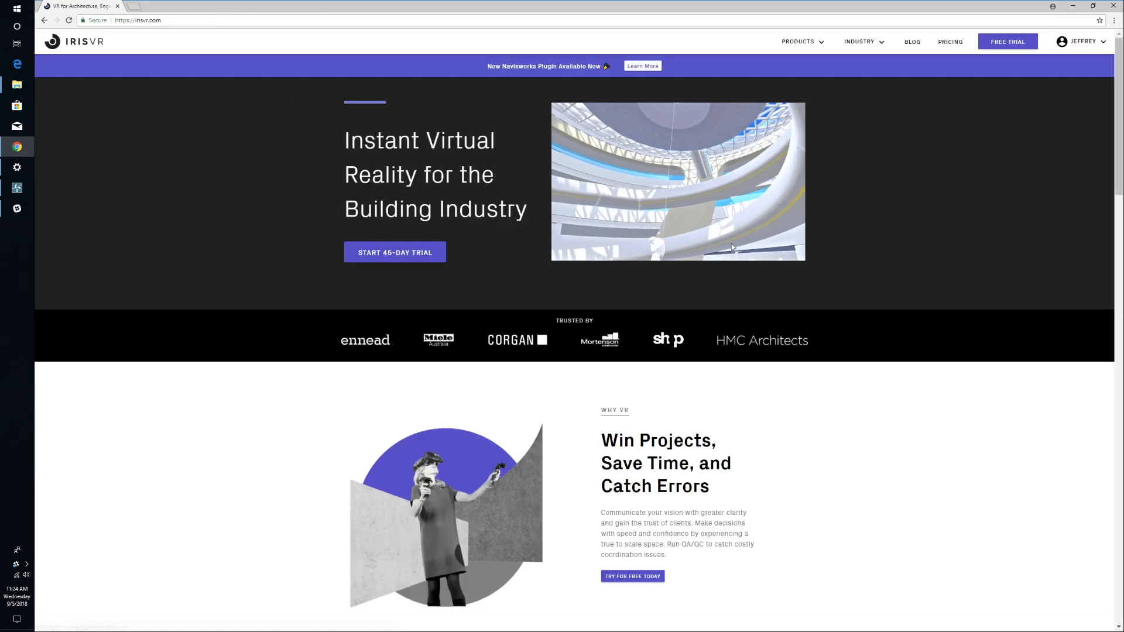
click(1079, 41)
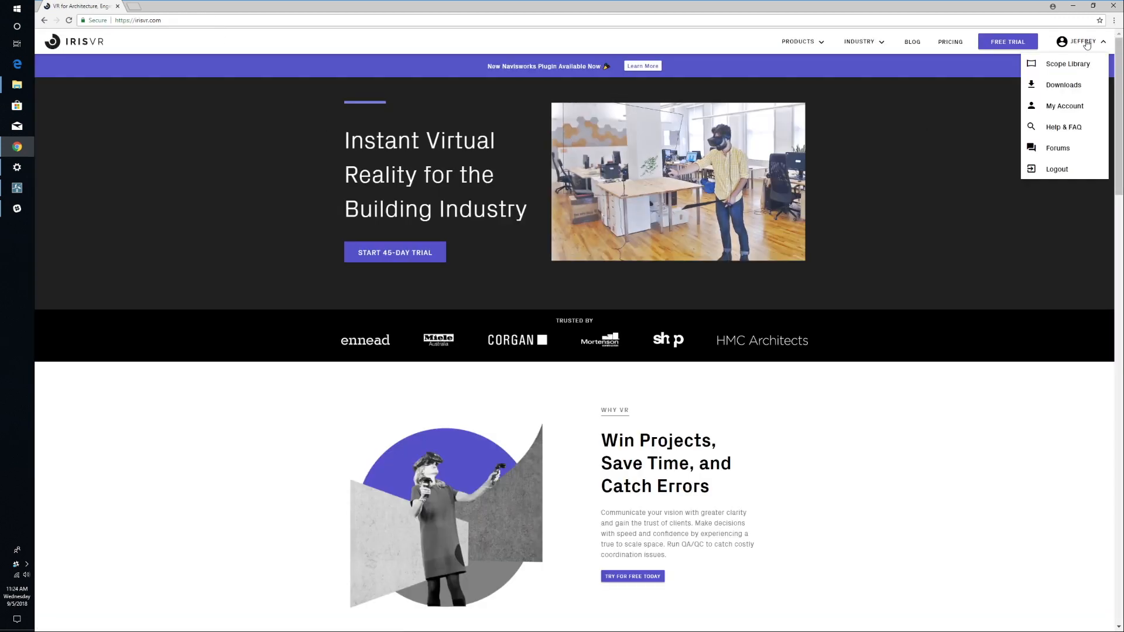
click(1067, 63)
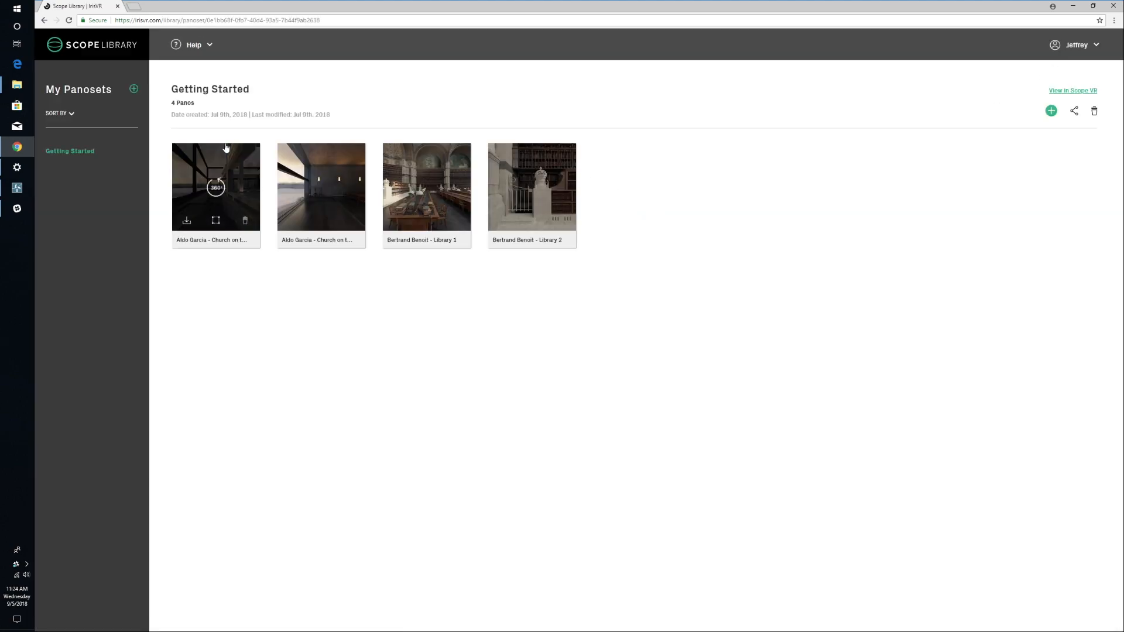
Step: Create a new panoset and name it Farnsworth House
click(134, 89)
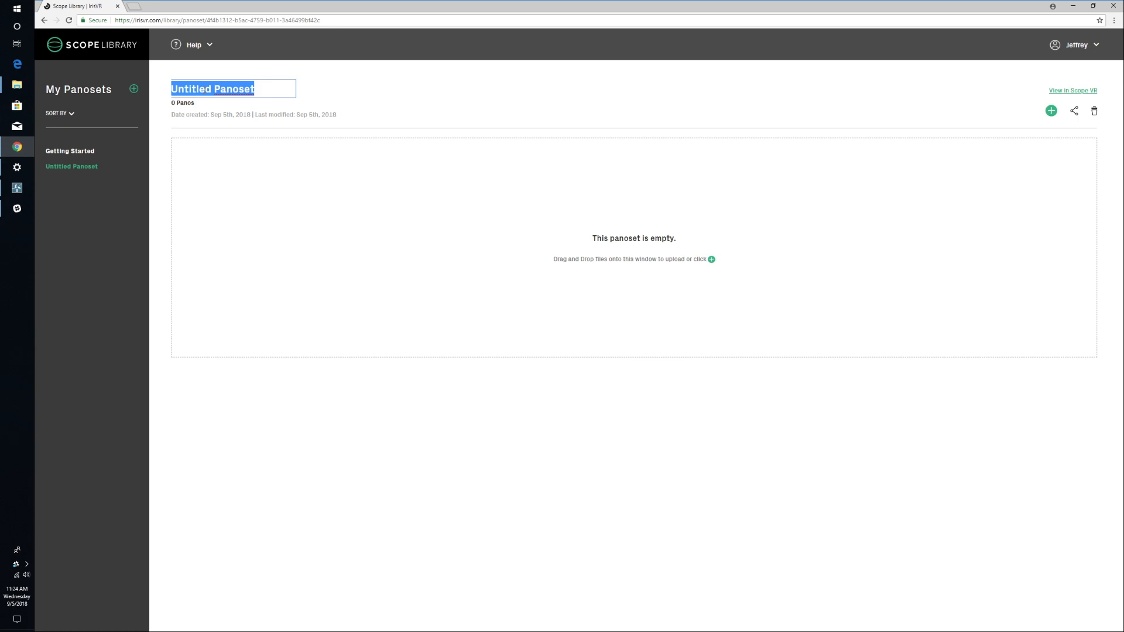
text(Farnsworth Ho)
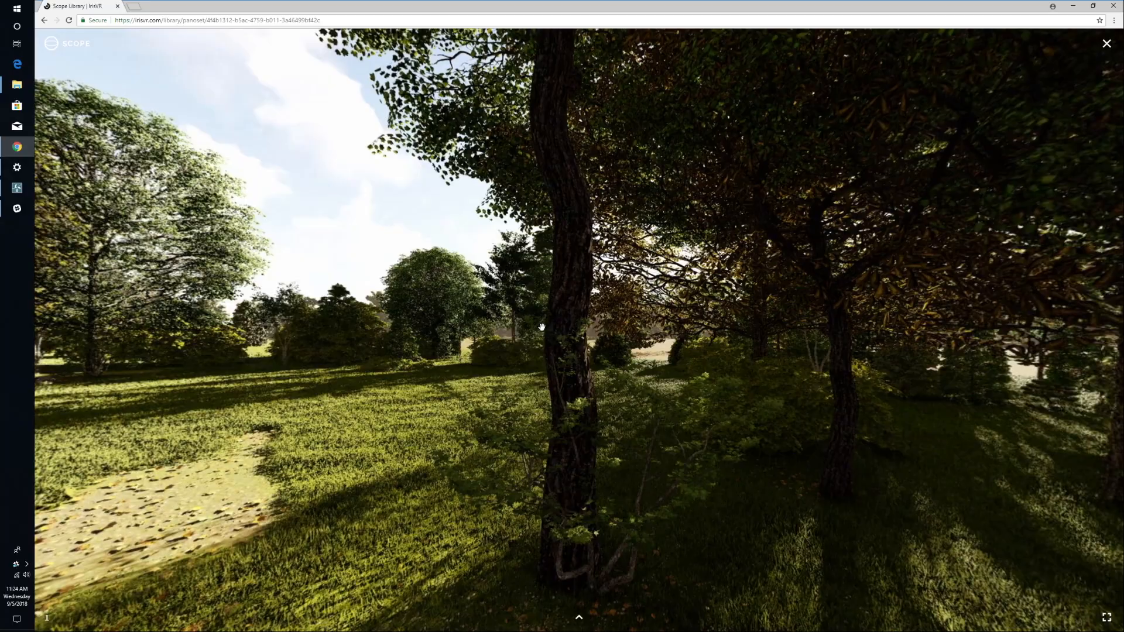
Step: Drag around the forest panorama to look toward the trees and the sunlit meadow
drag(540, 328, 476, 329)
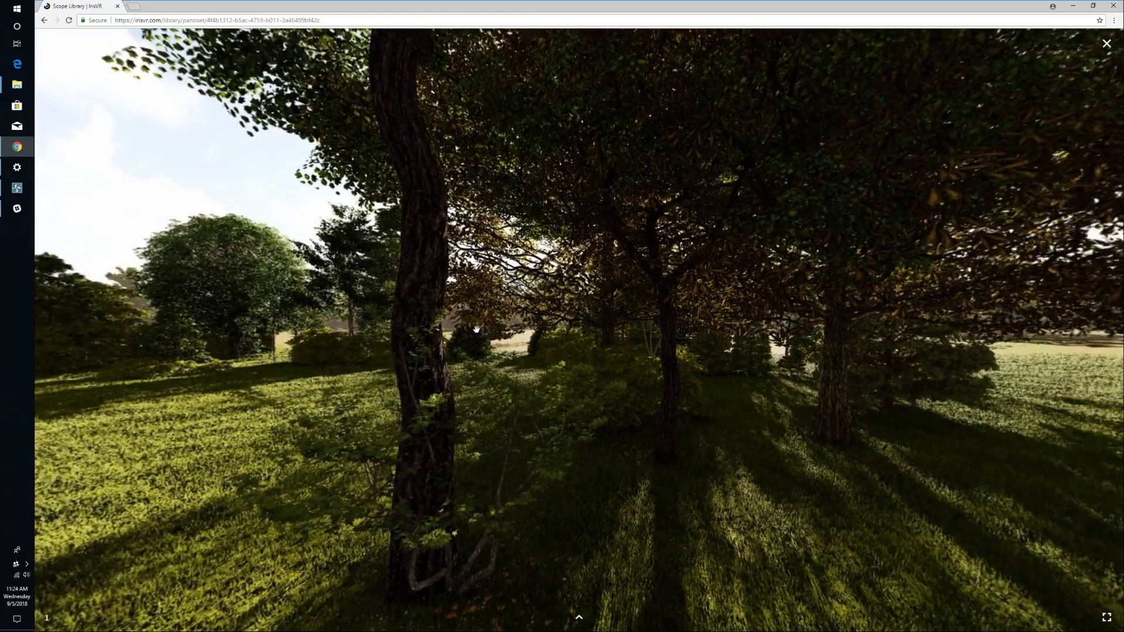
drag(476, 328, 682, 308)
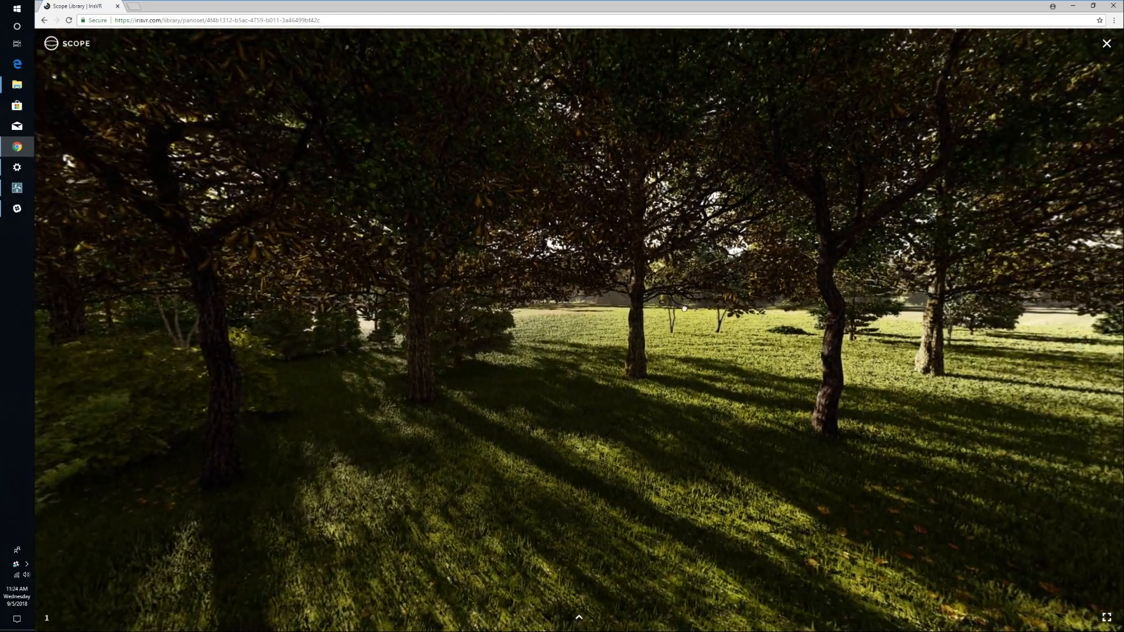
drag(682, 308, 748, 275)
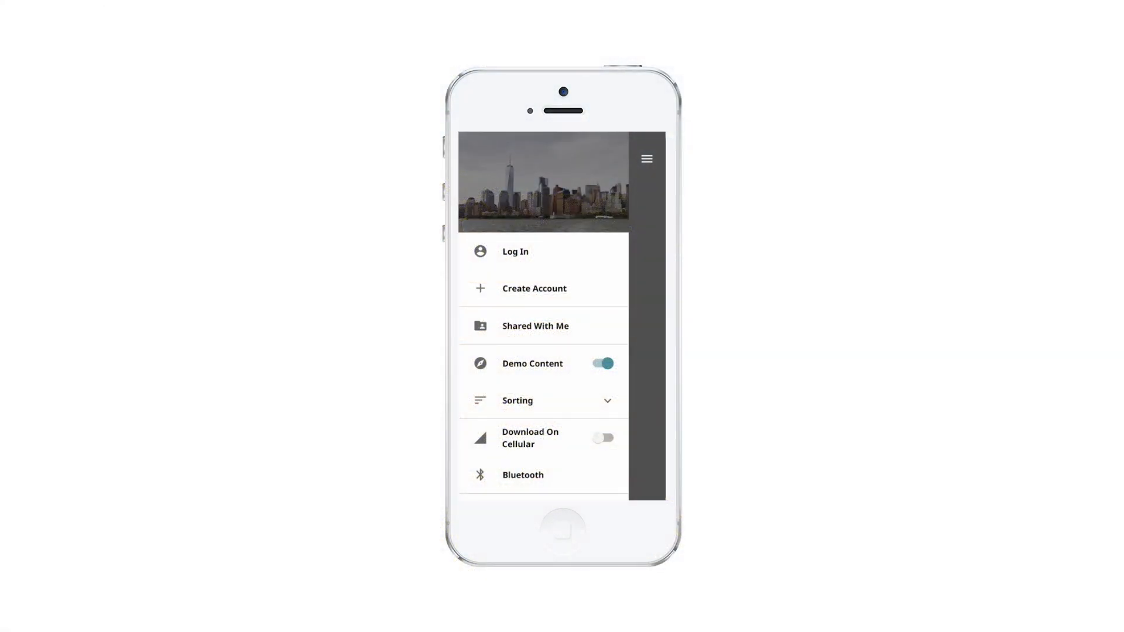
Step: Log in to Scope, choose Farnsworth House pano 1 and view it in split-screen stereo without Cardboard
click(515, 251)
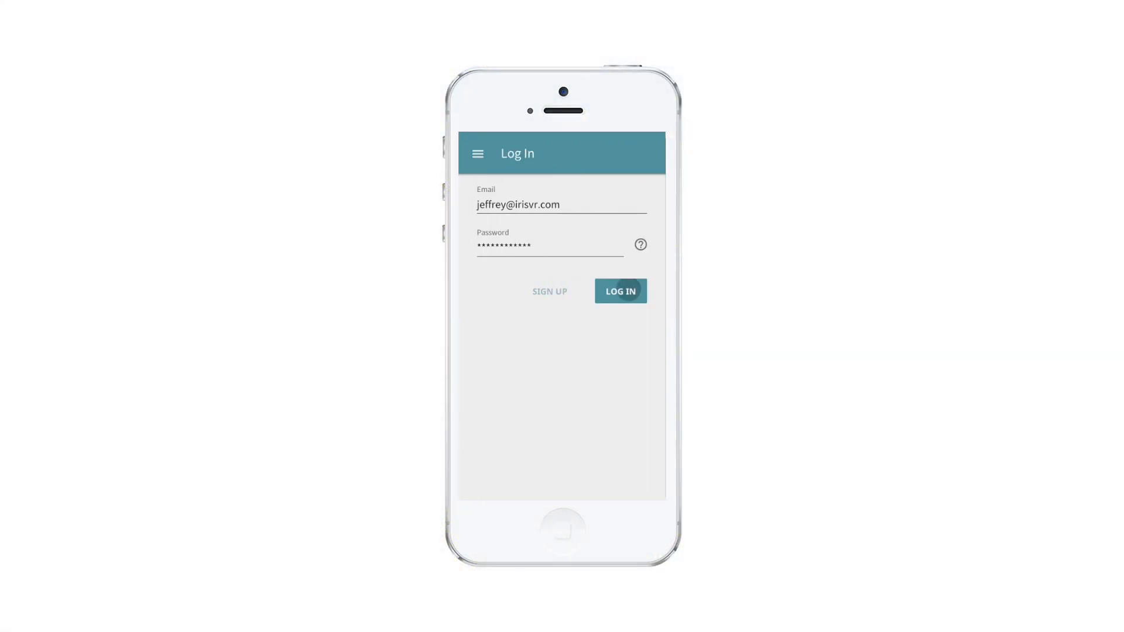
click(619, 291)
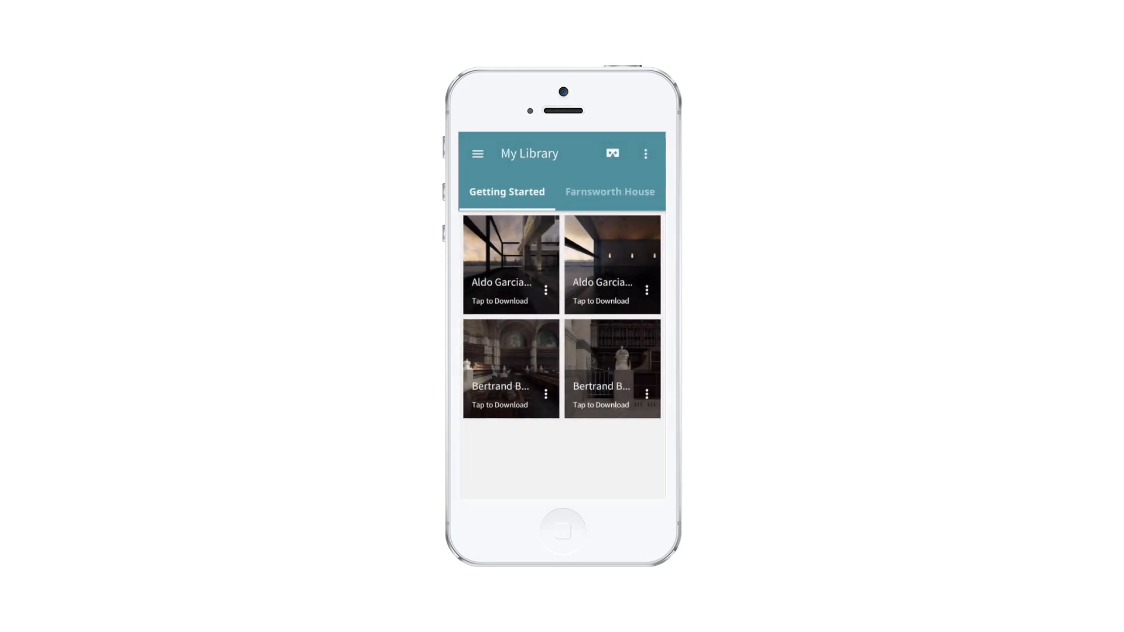
click(609, 191)
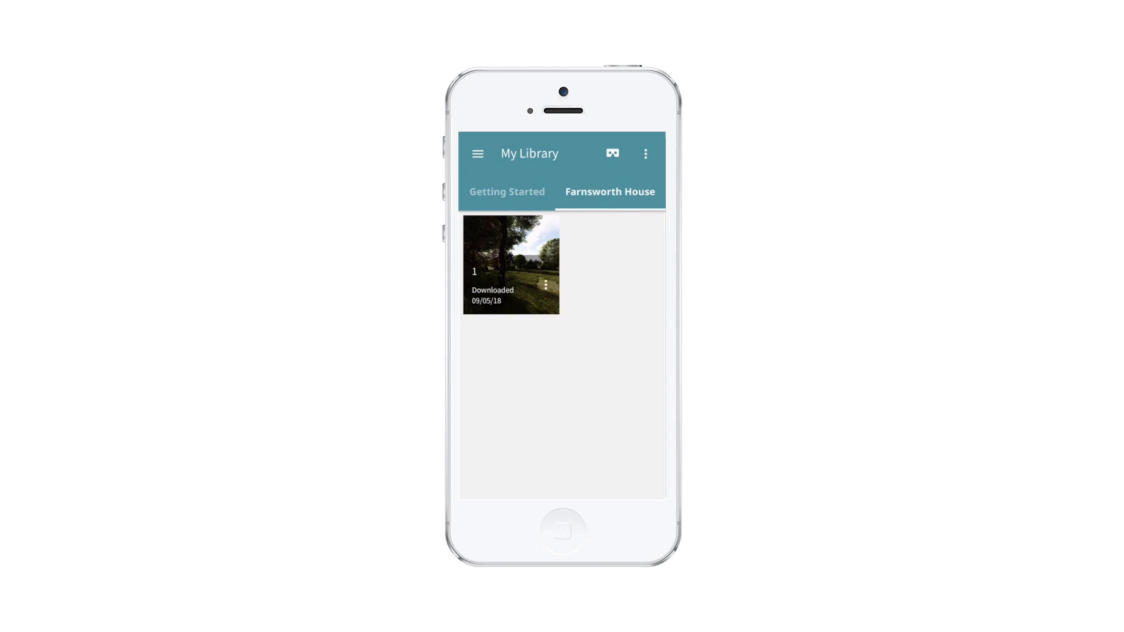
click(611, 152)
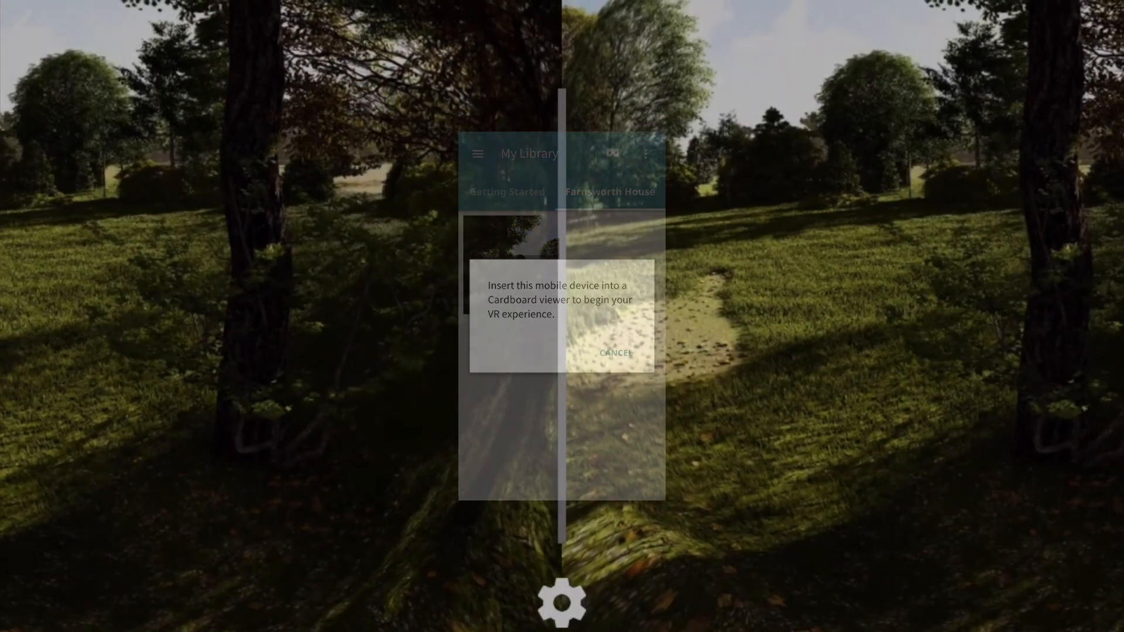
click(614, 352)
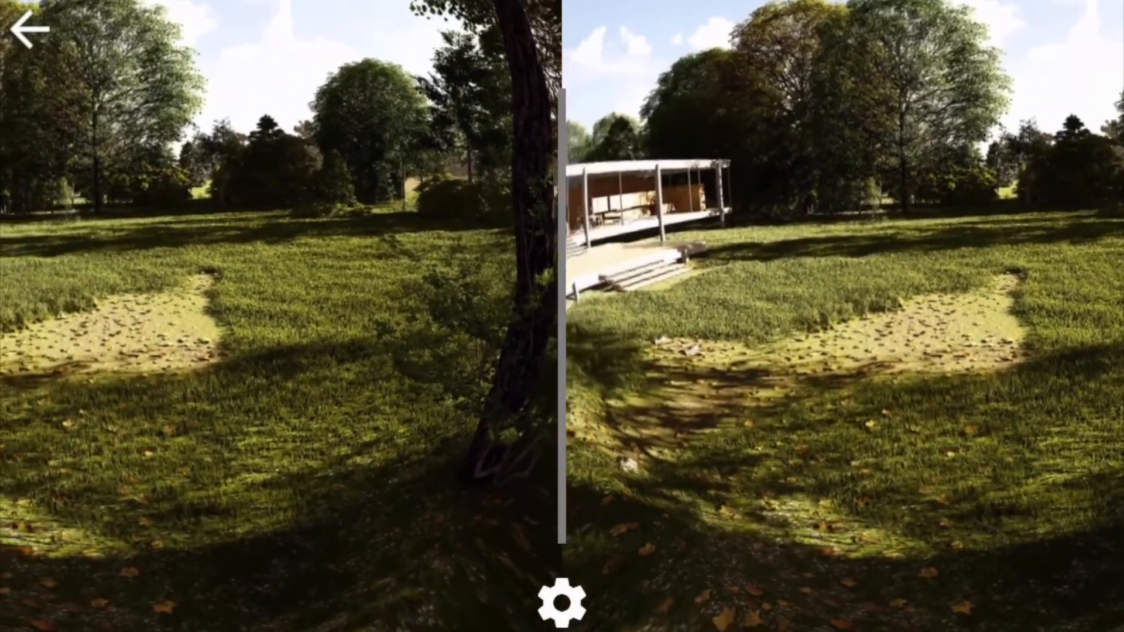